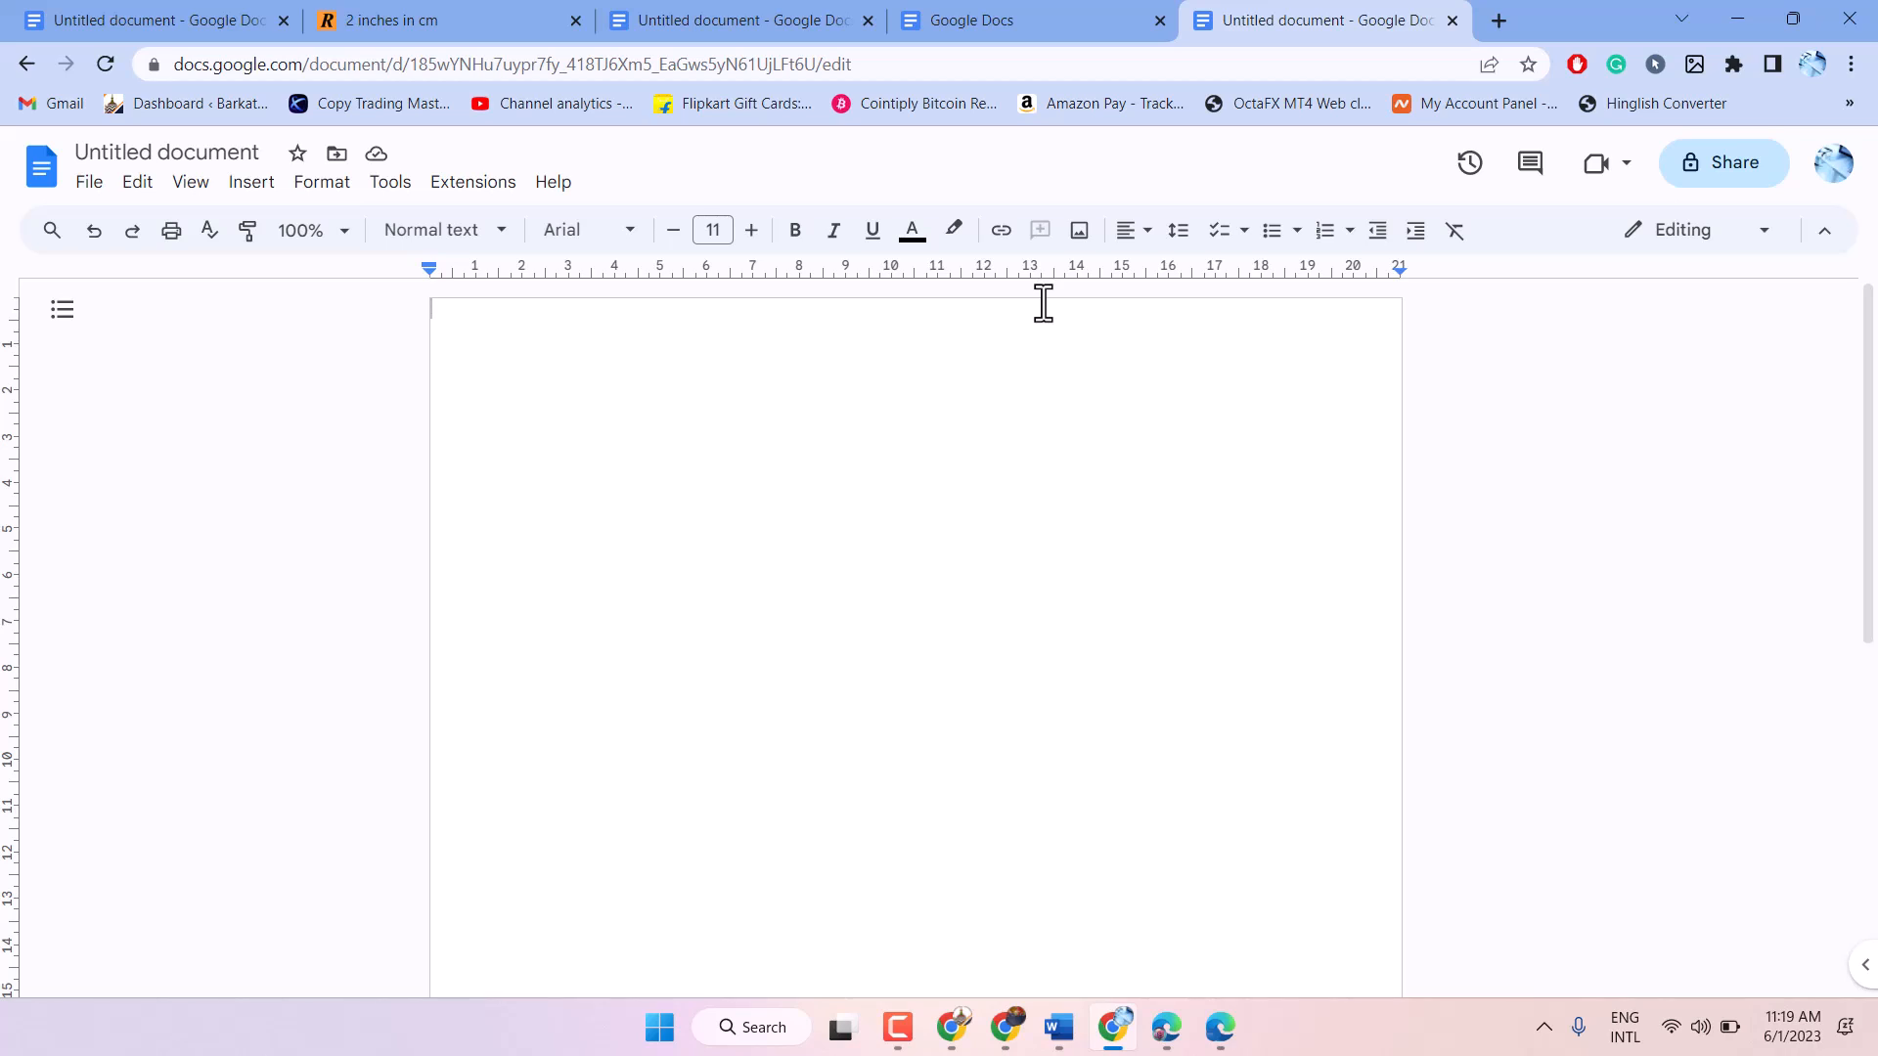
Step: Show the File menu with rename, download and page setup commands
left_click(1502, 19)
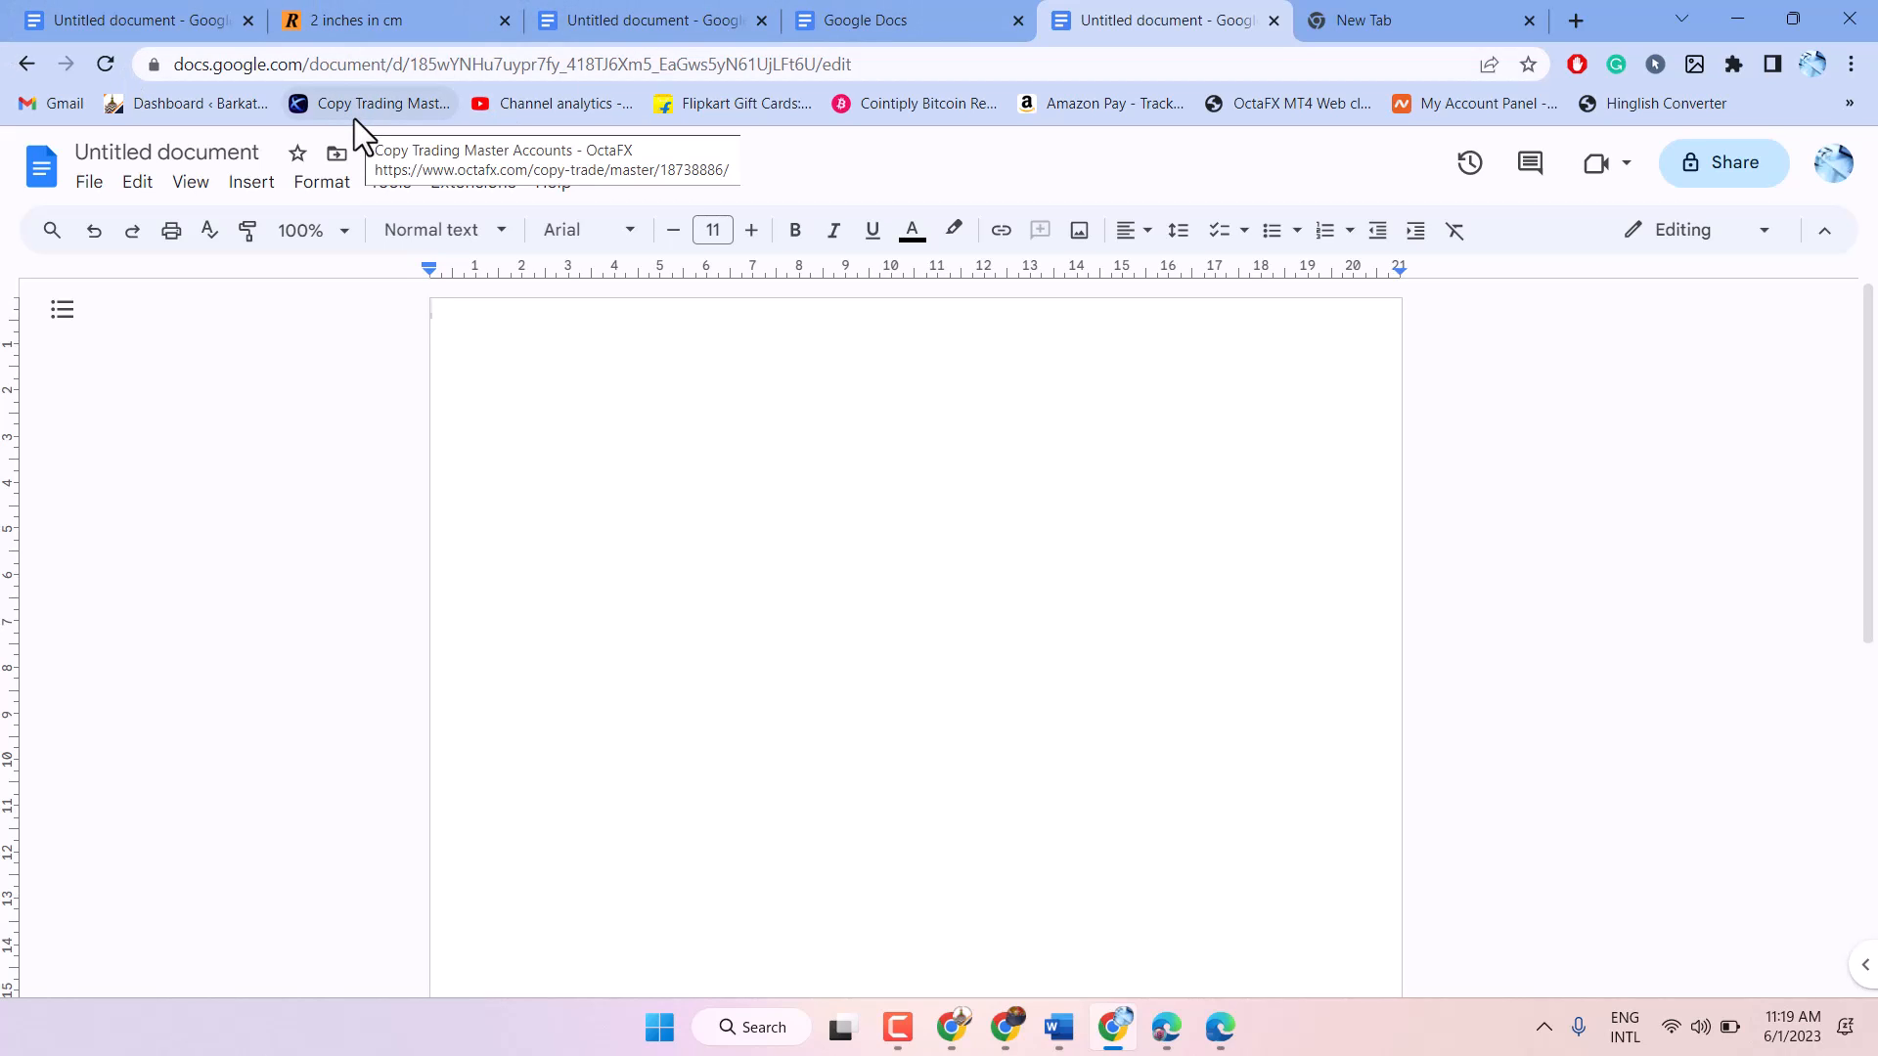
left_click(88, 182)
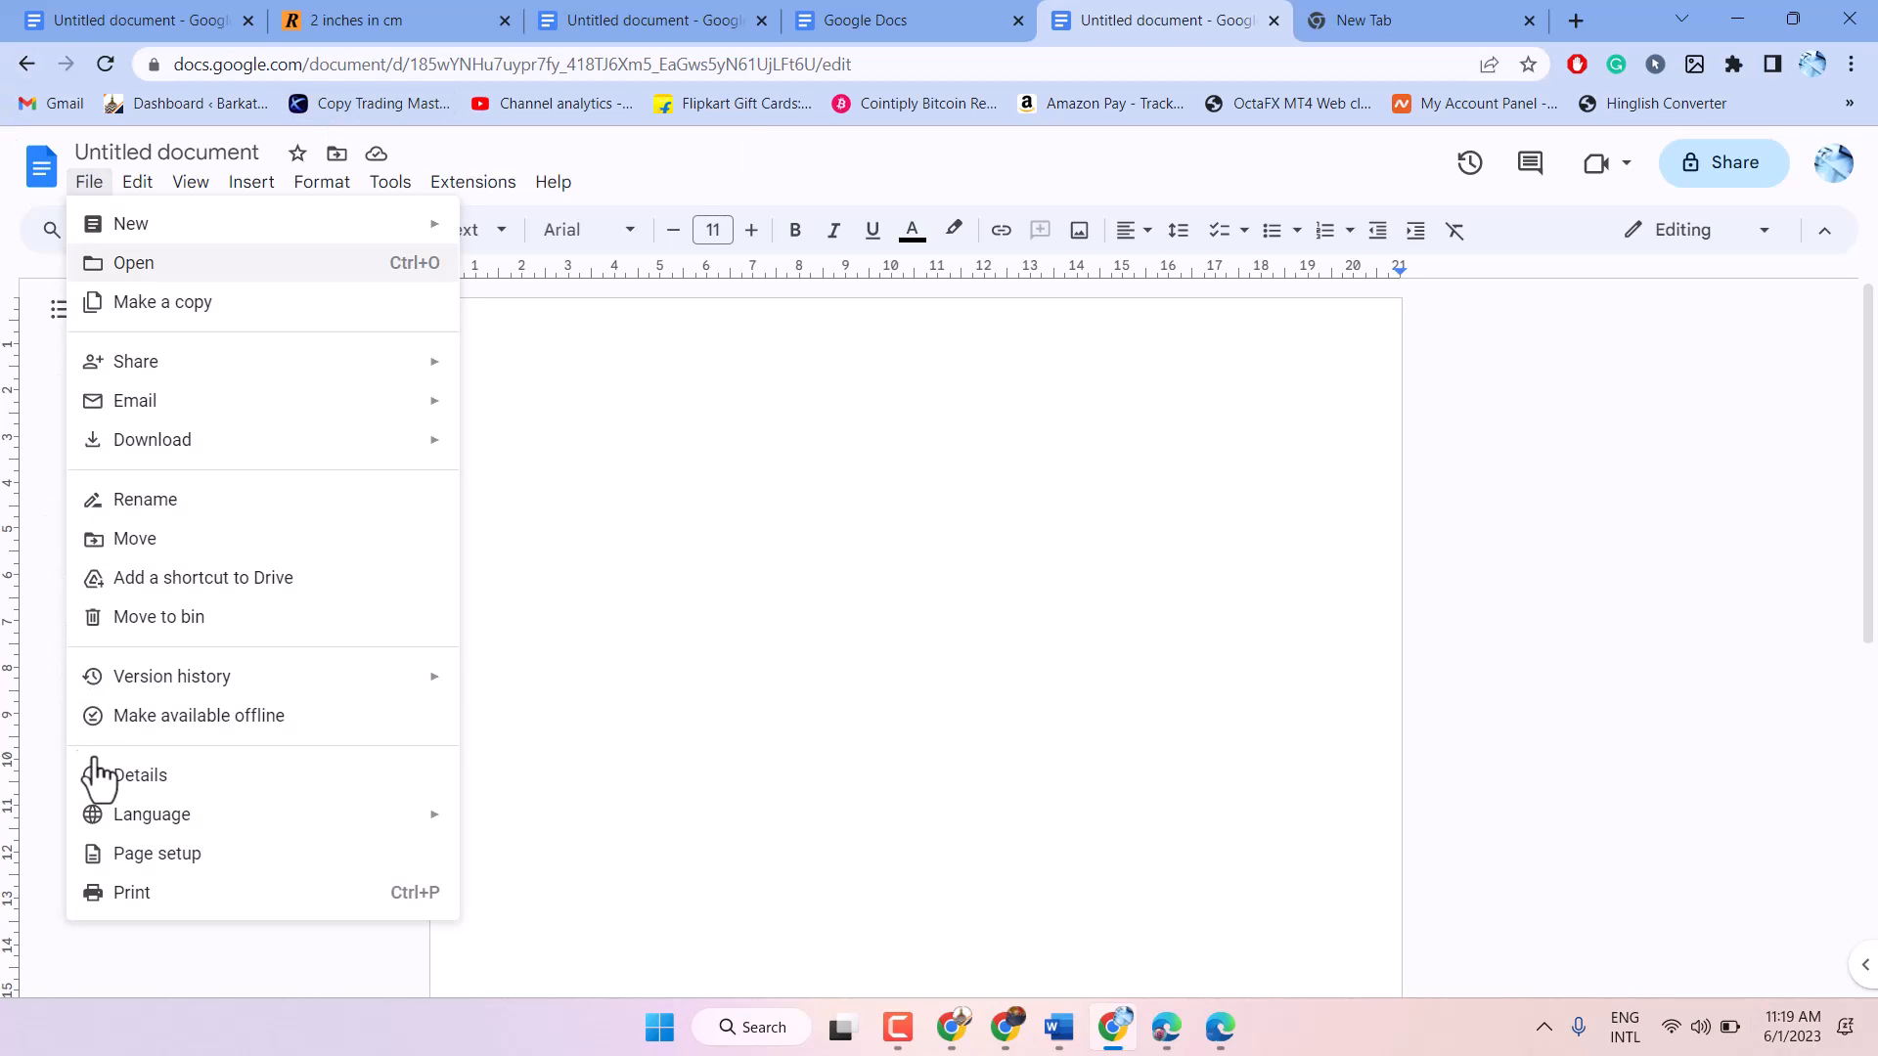
mouse_move(157, 853)
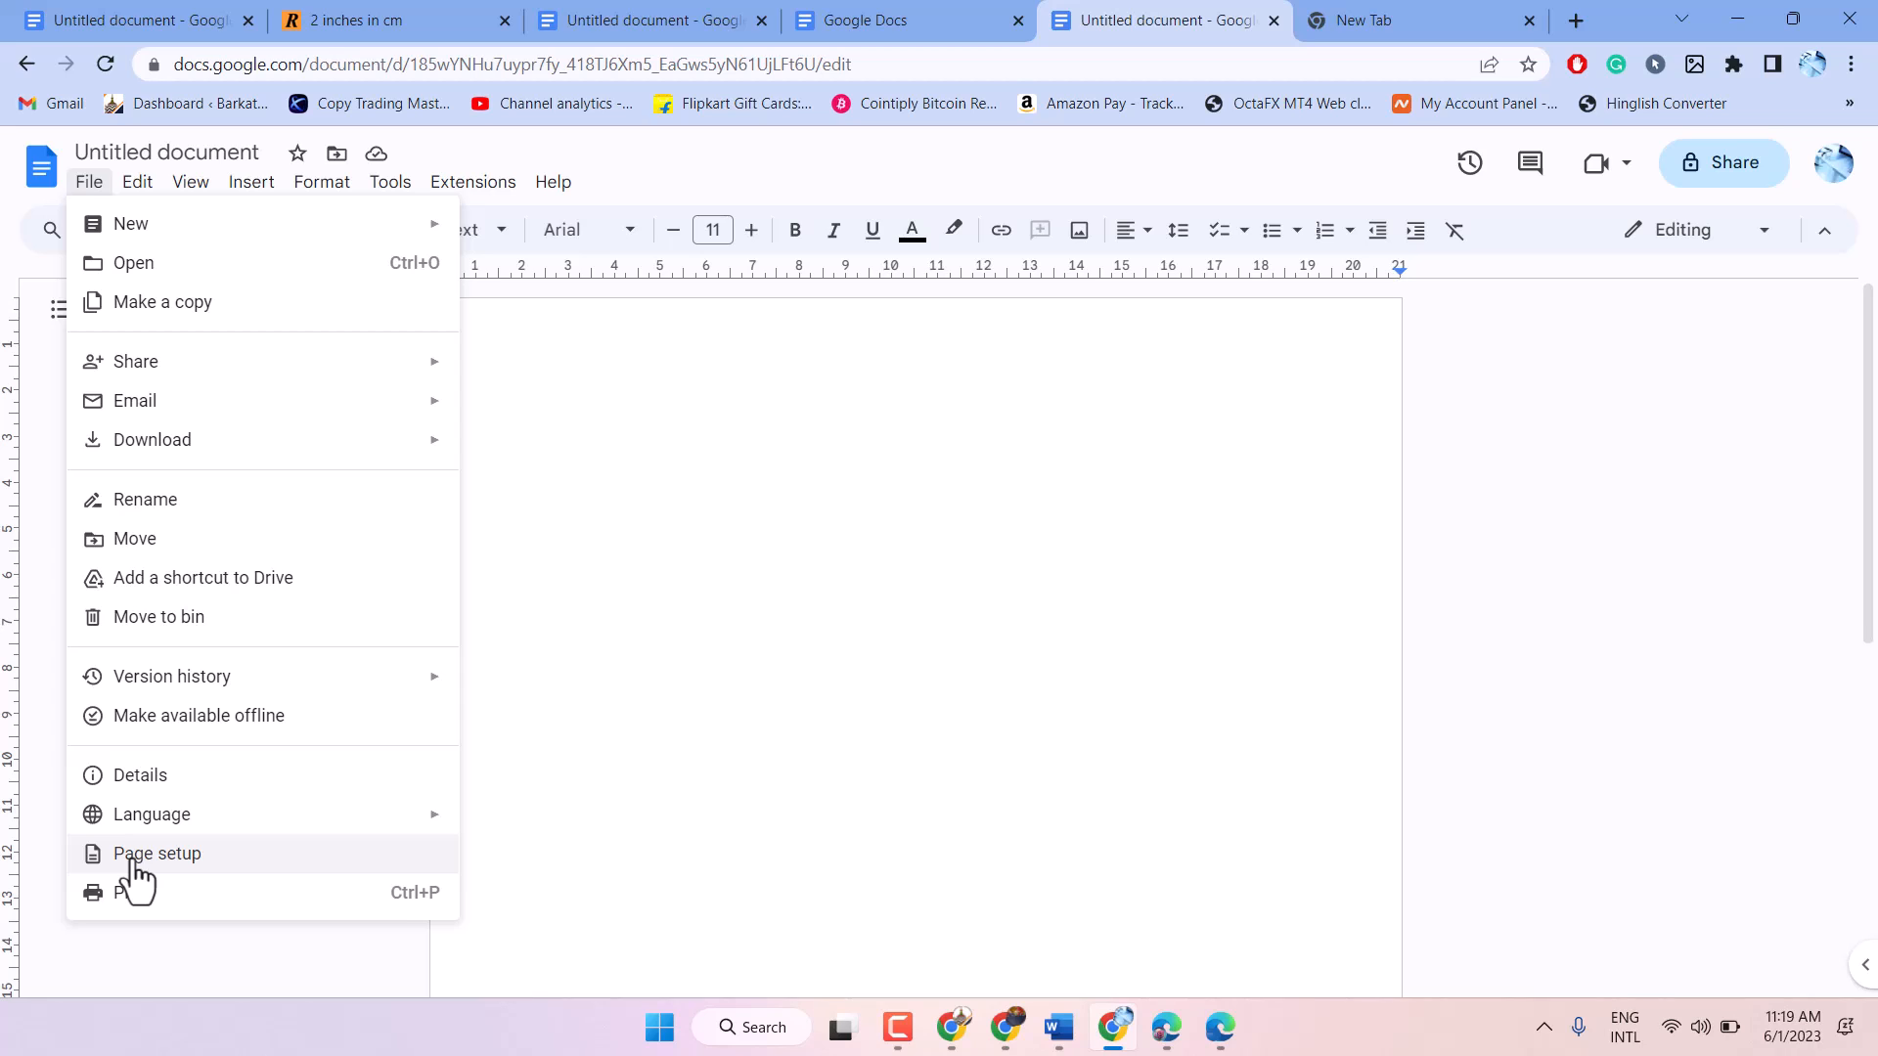
Step: In Page setup, switch the paper size from A4 to Letter (21.6 cm x 27.9 cm)
left_click(157, 853)
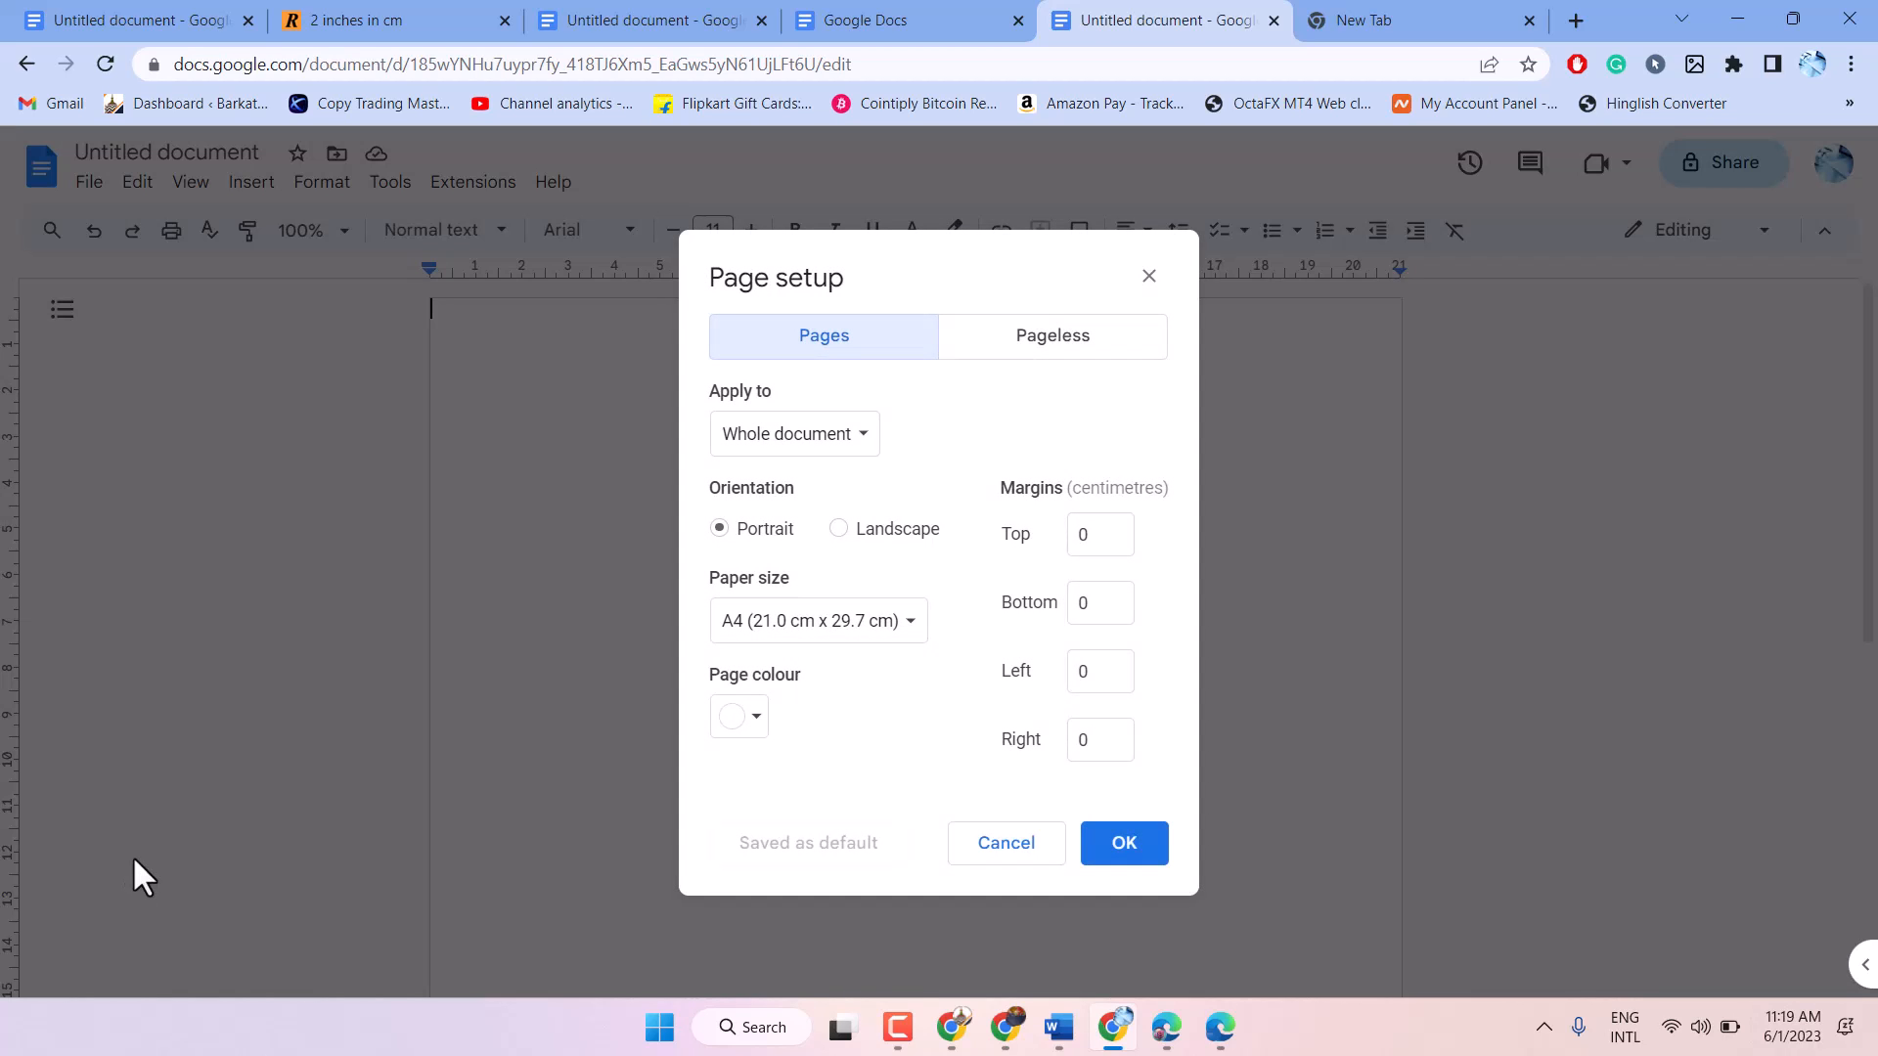
mouse_move(787, 675)
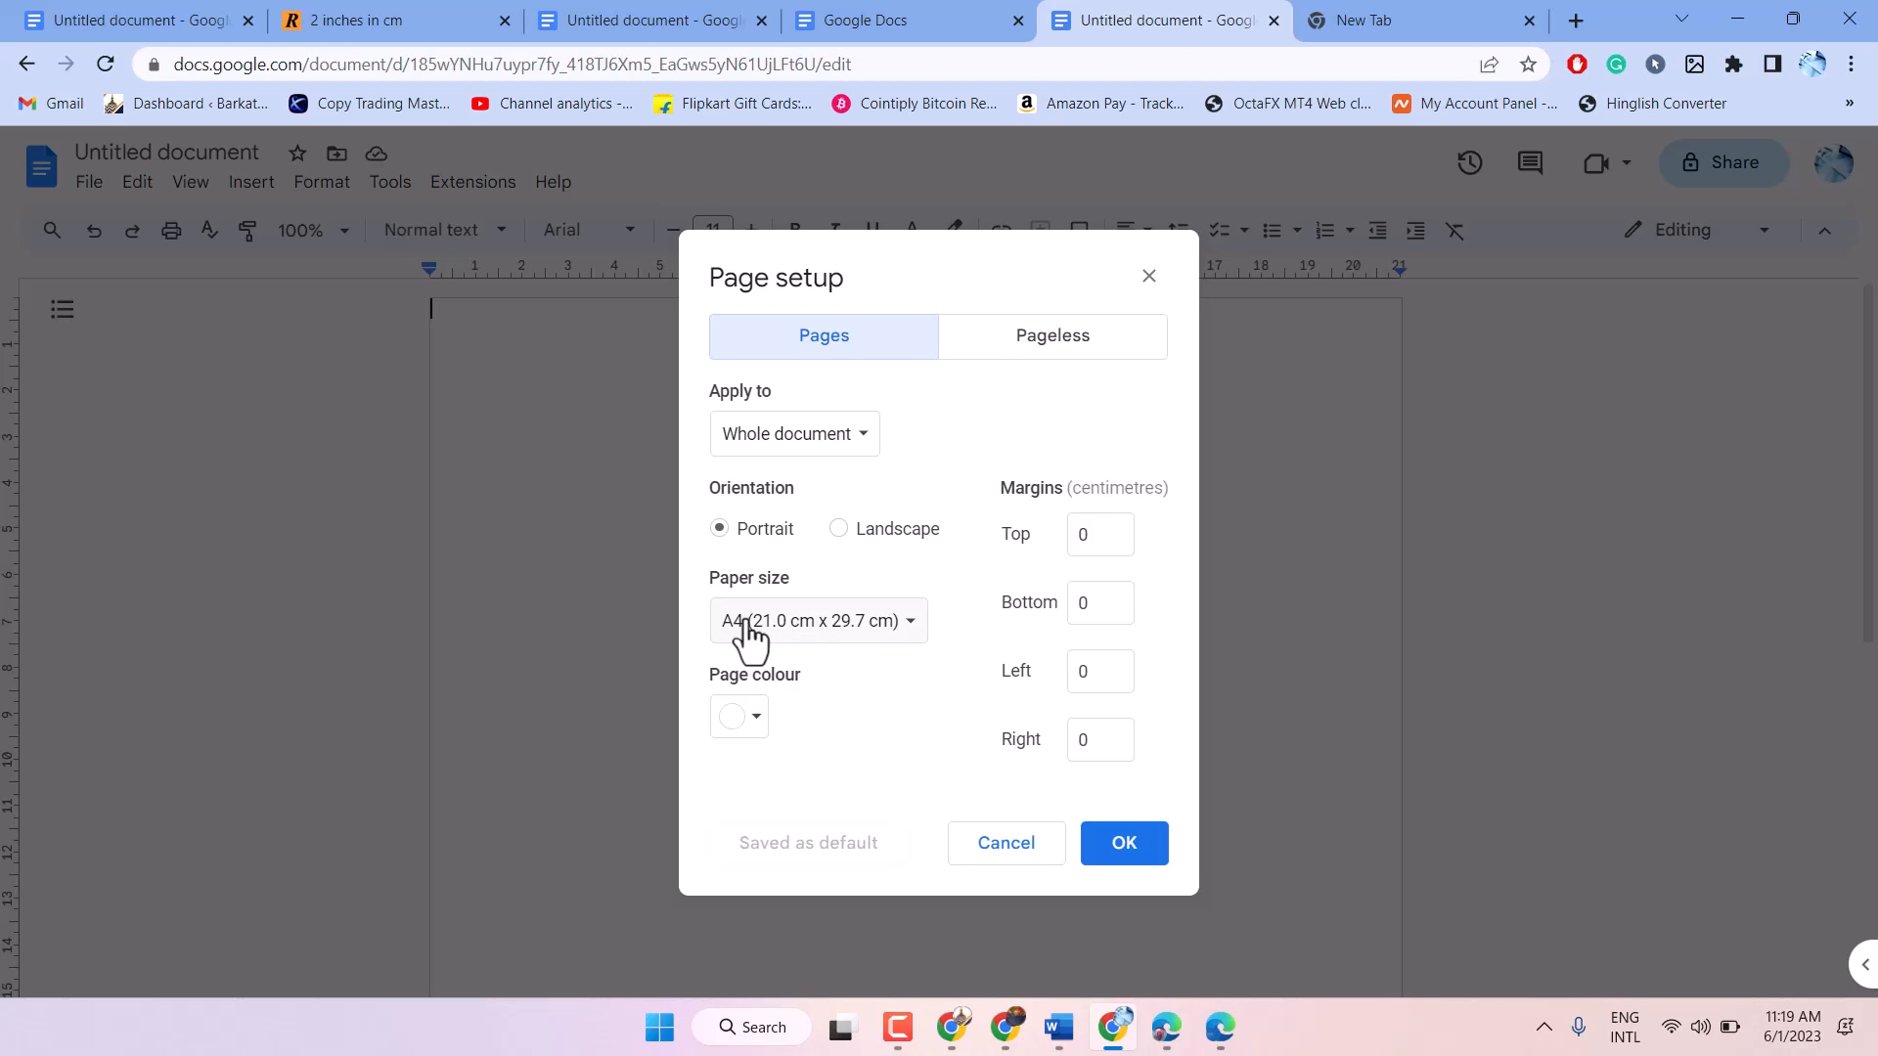
left_click(814, 620)
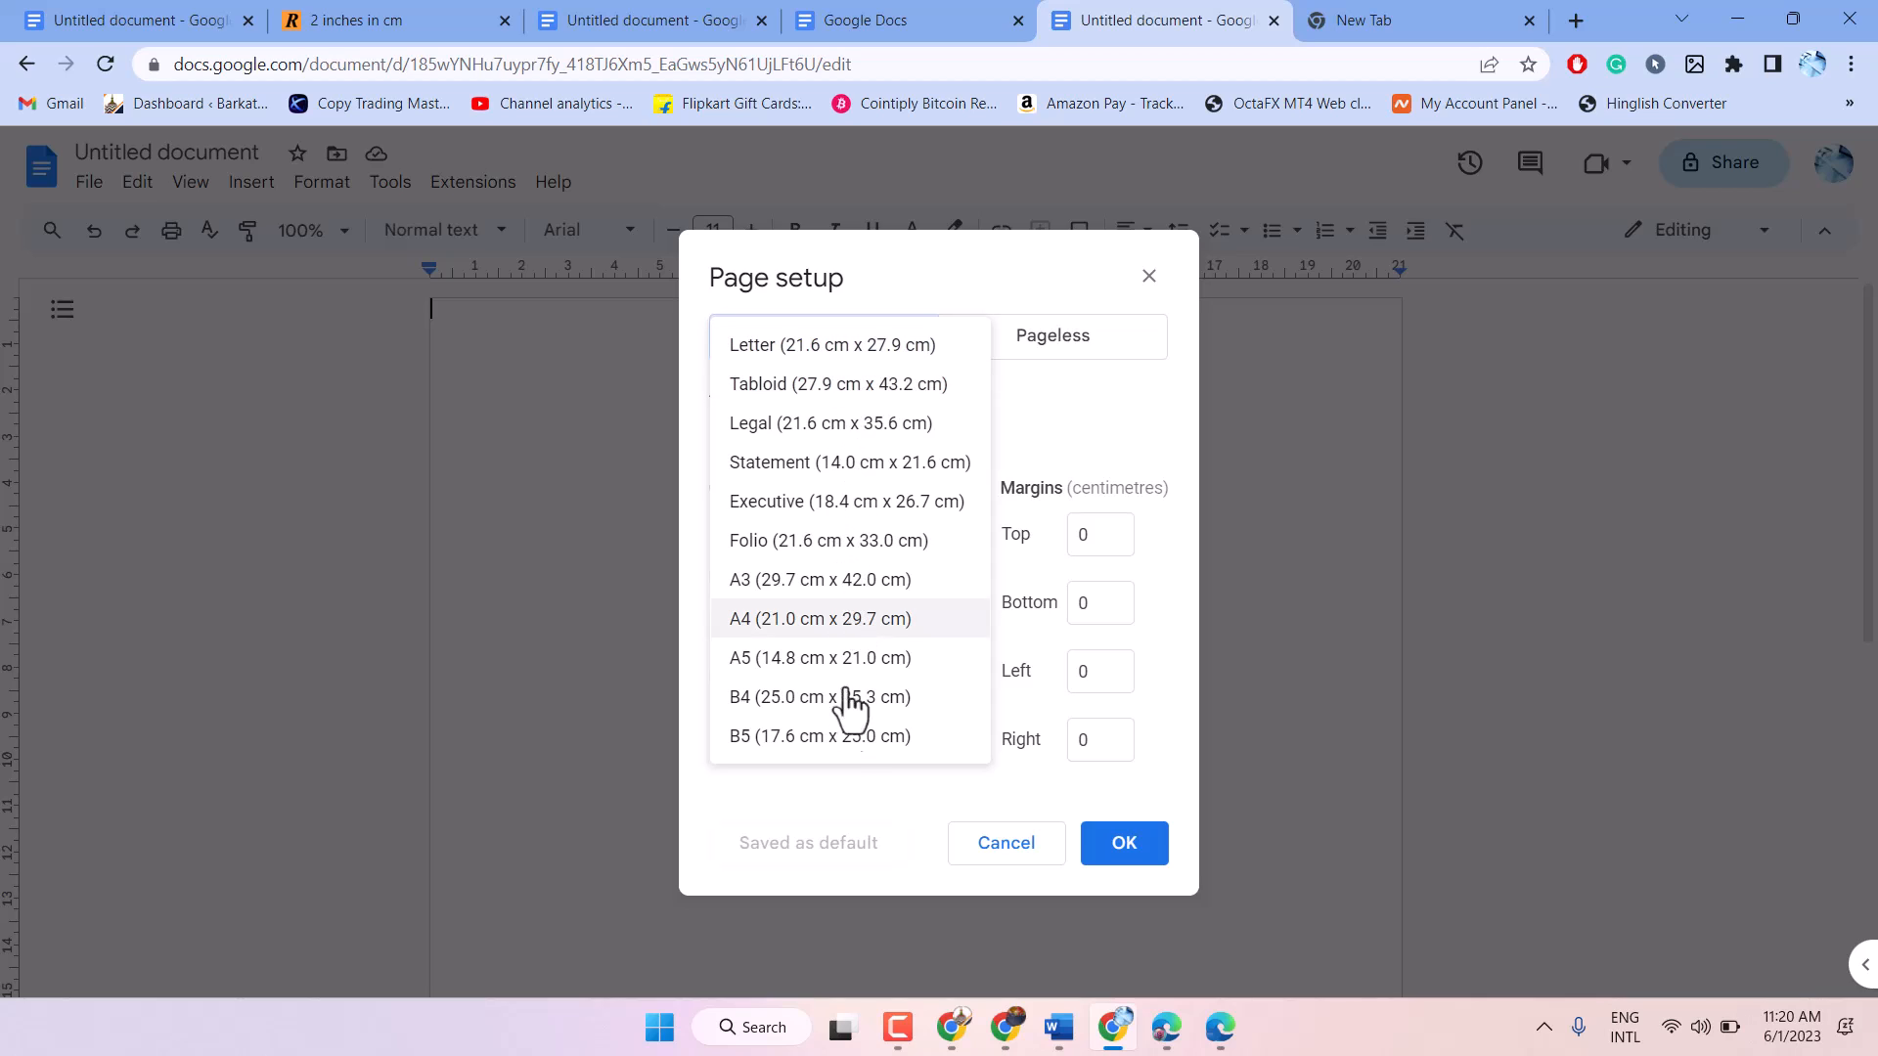
mouse_move(833, 344)
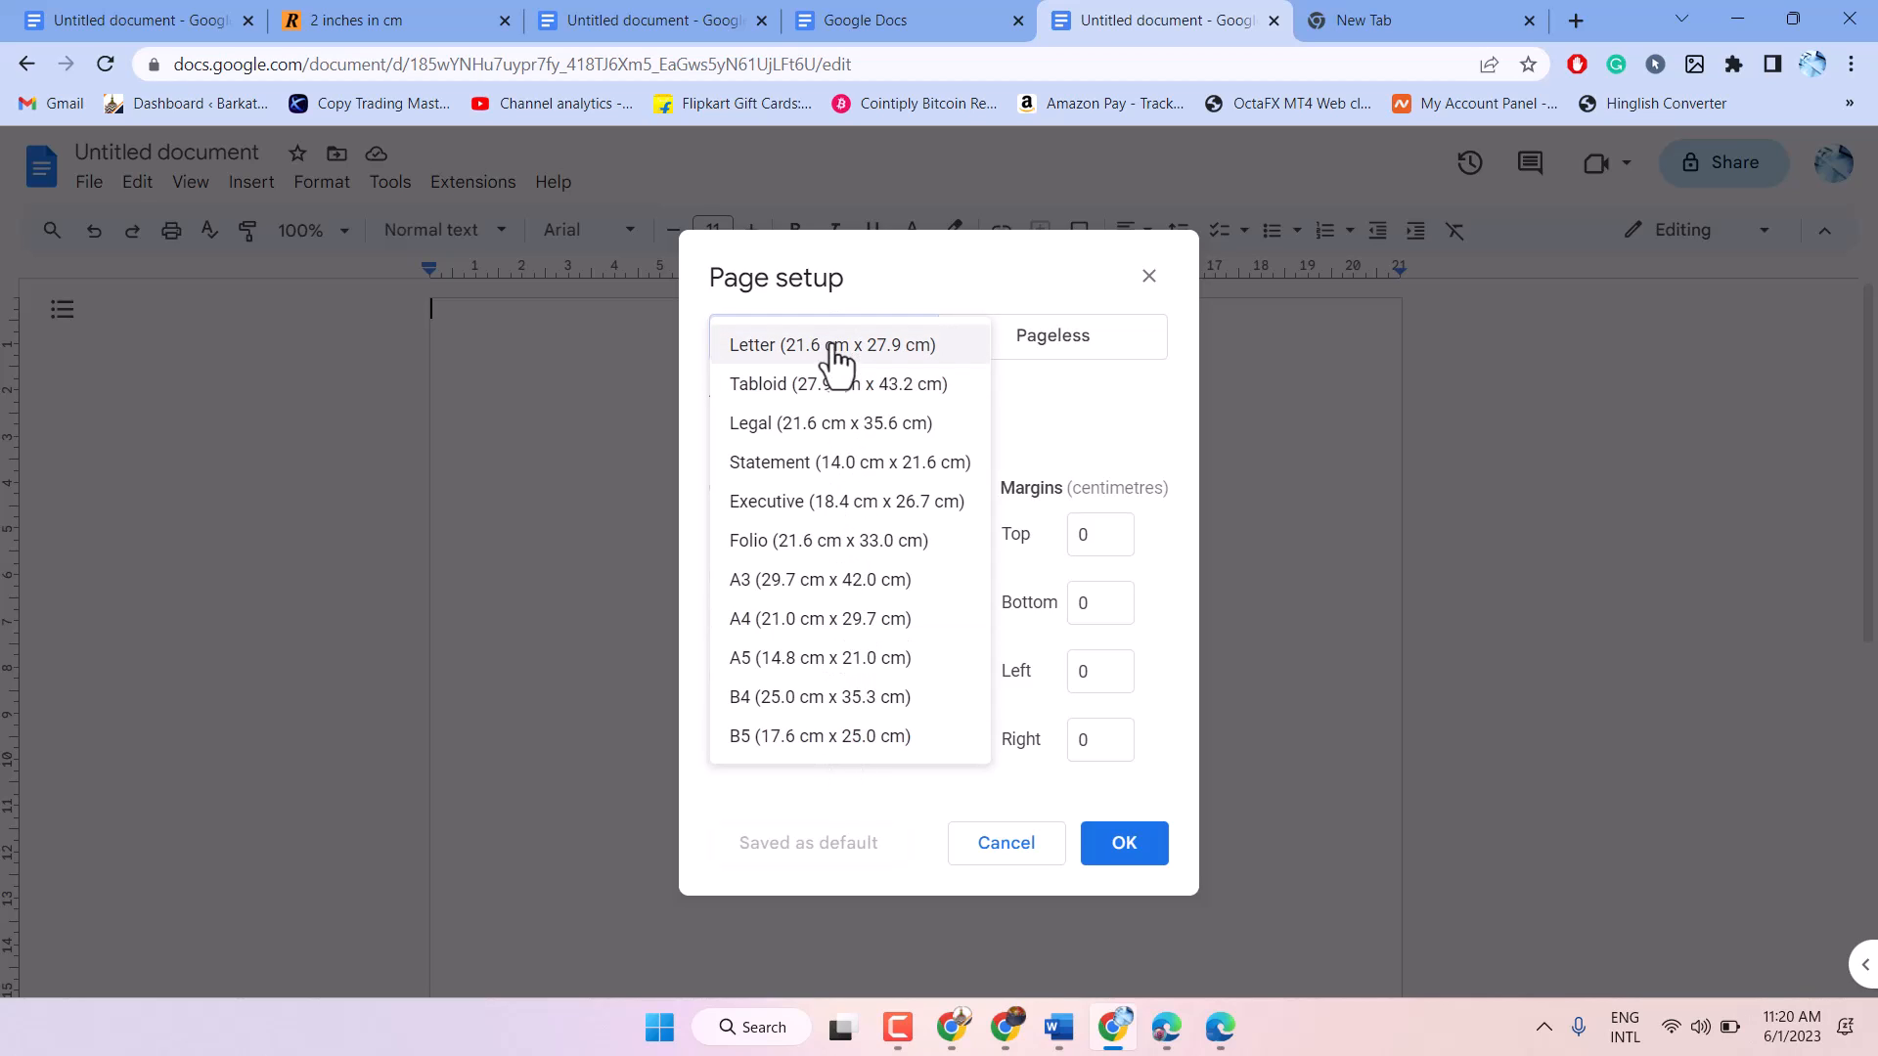
left_click(820, 618)
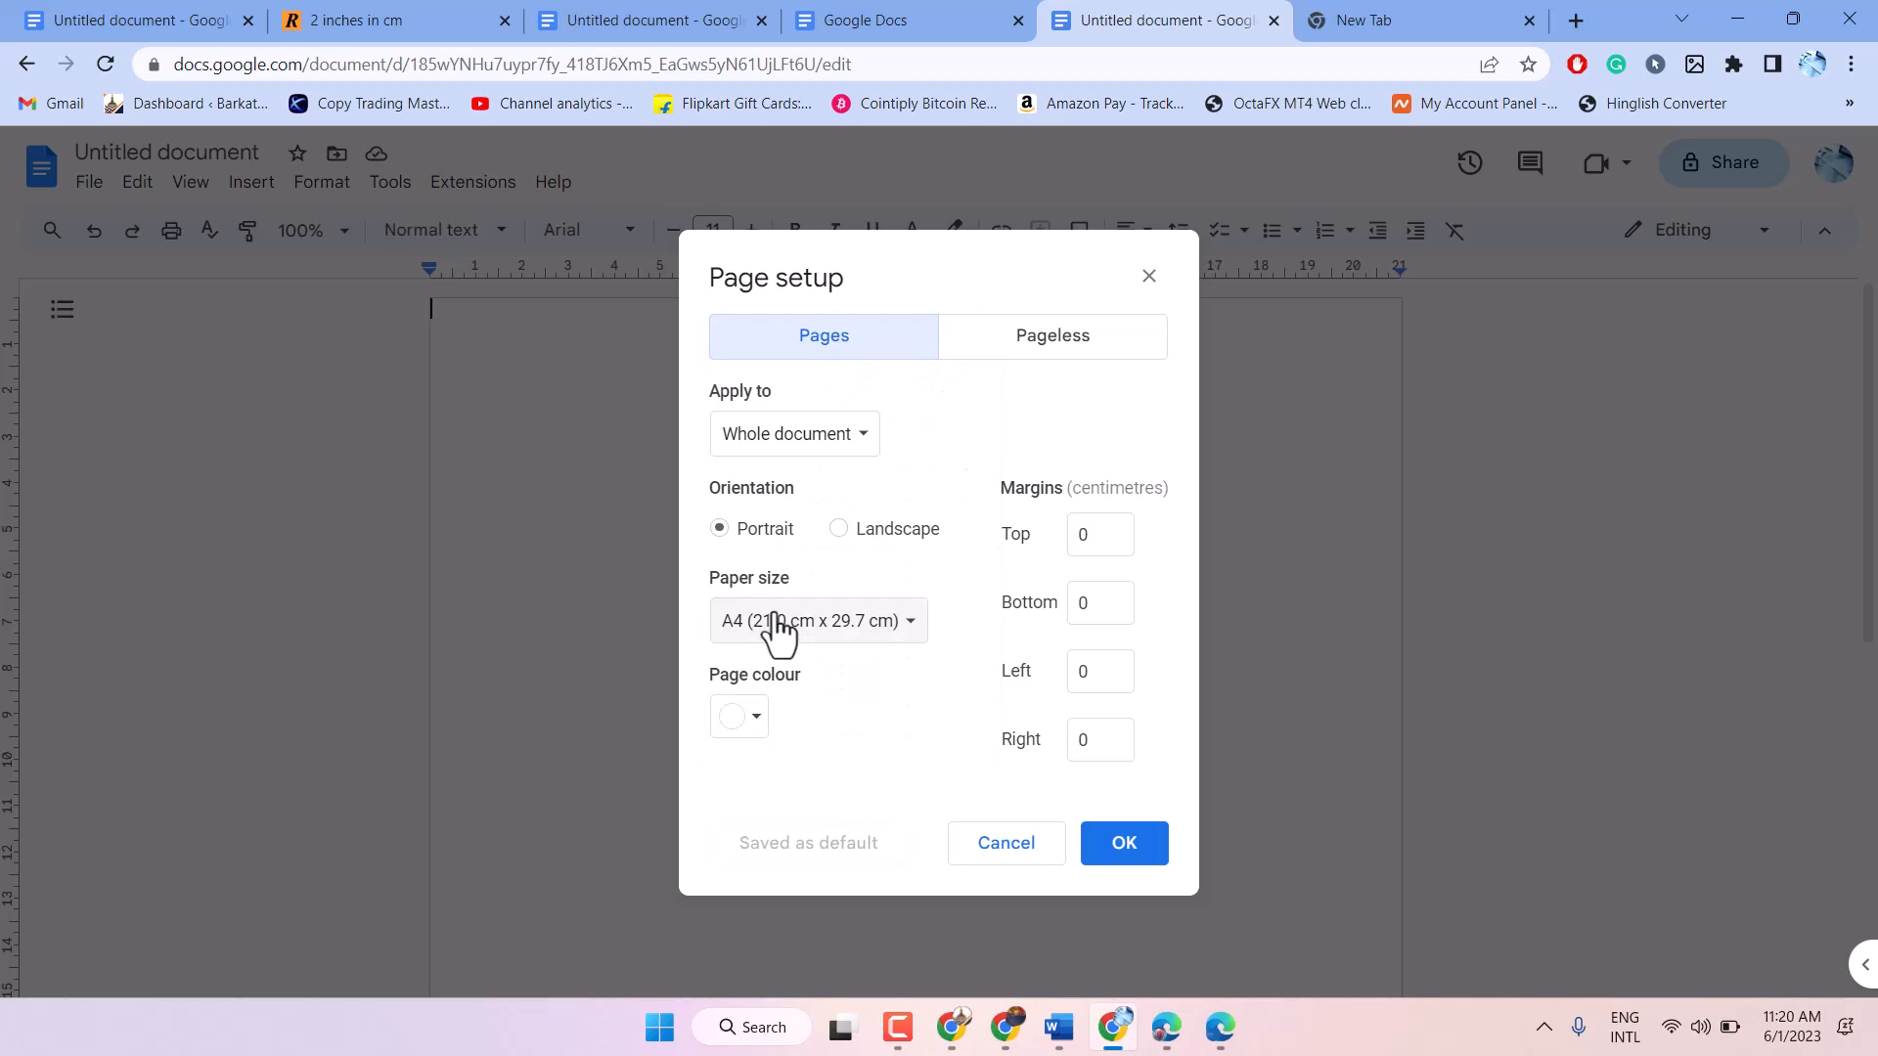
left_click(816, 621)
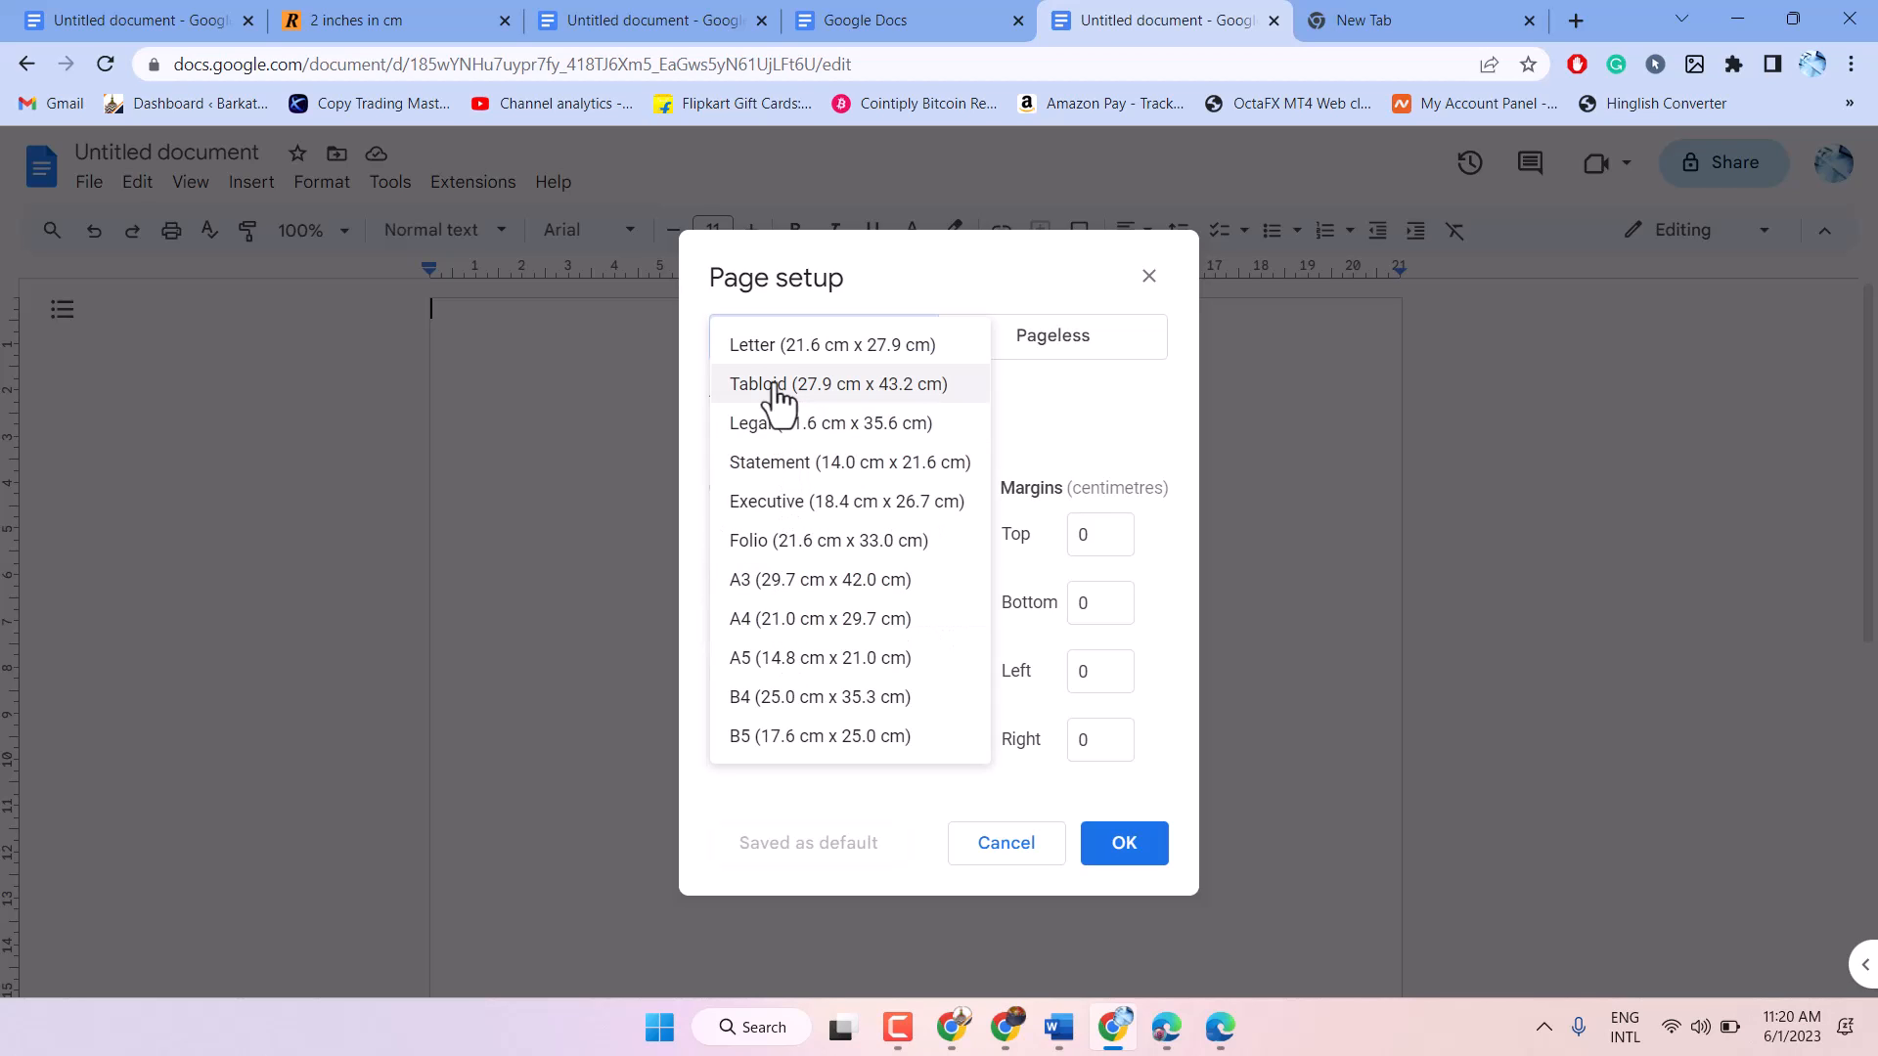
left_click(822, 344)
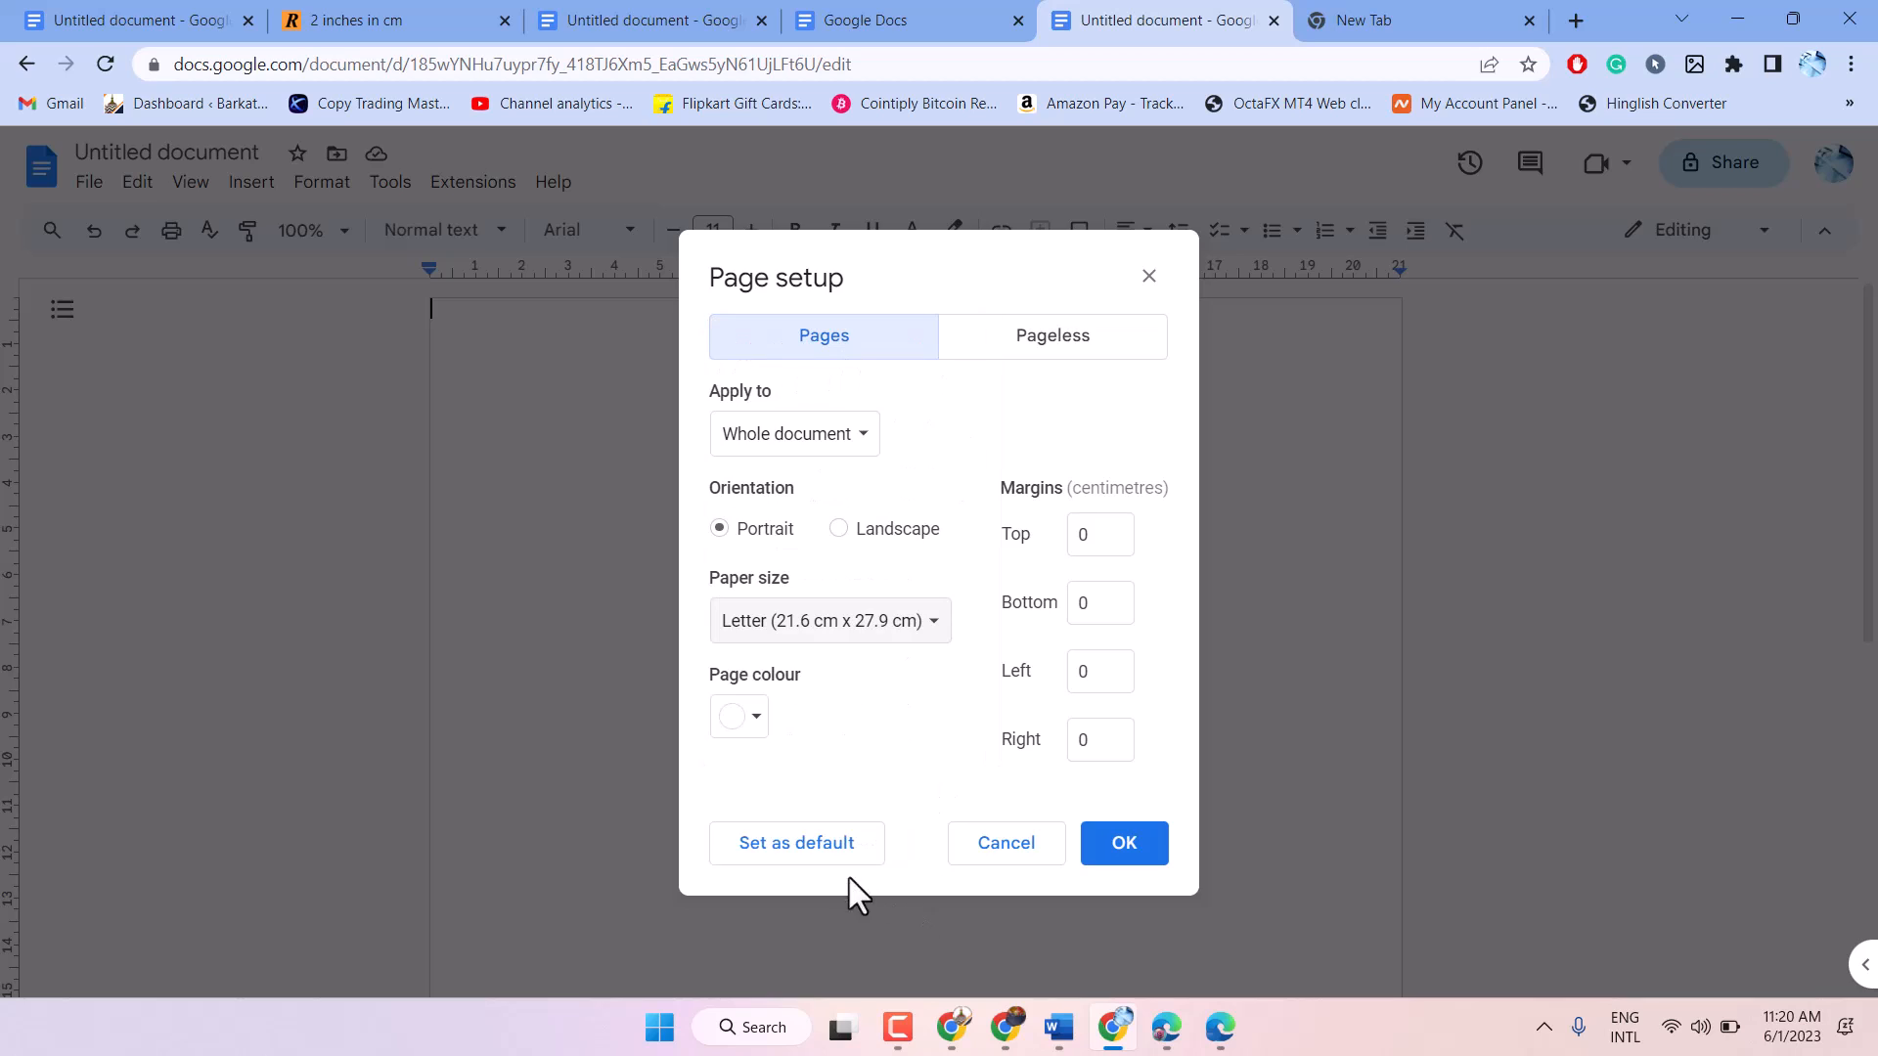
Step: Change the paper size back to A4 (21.0 cm x 29.7 cm) and set it as default
left_click(796, 844)
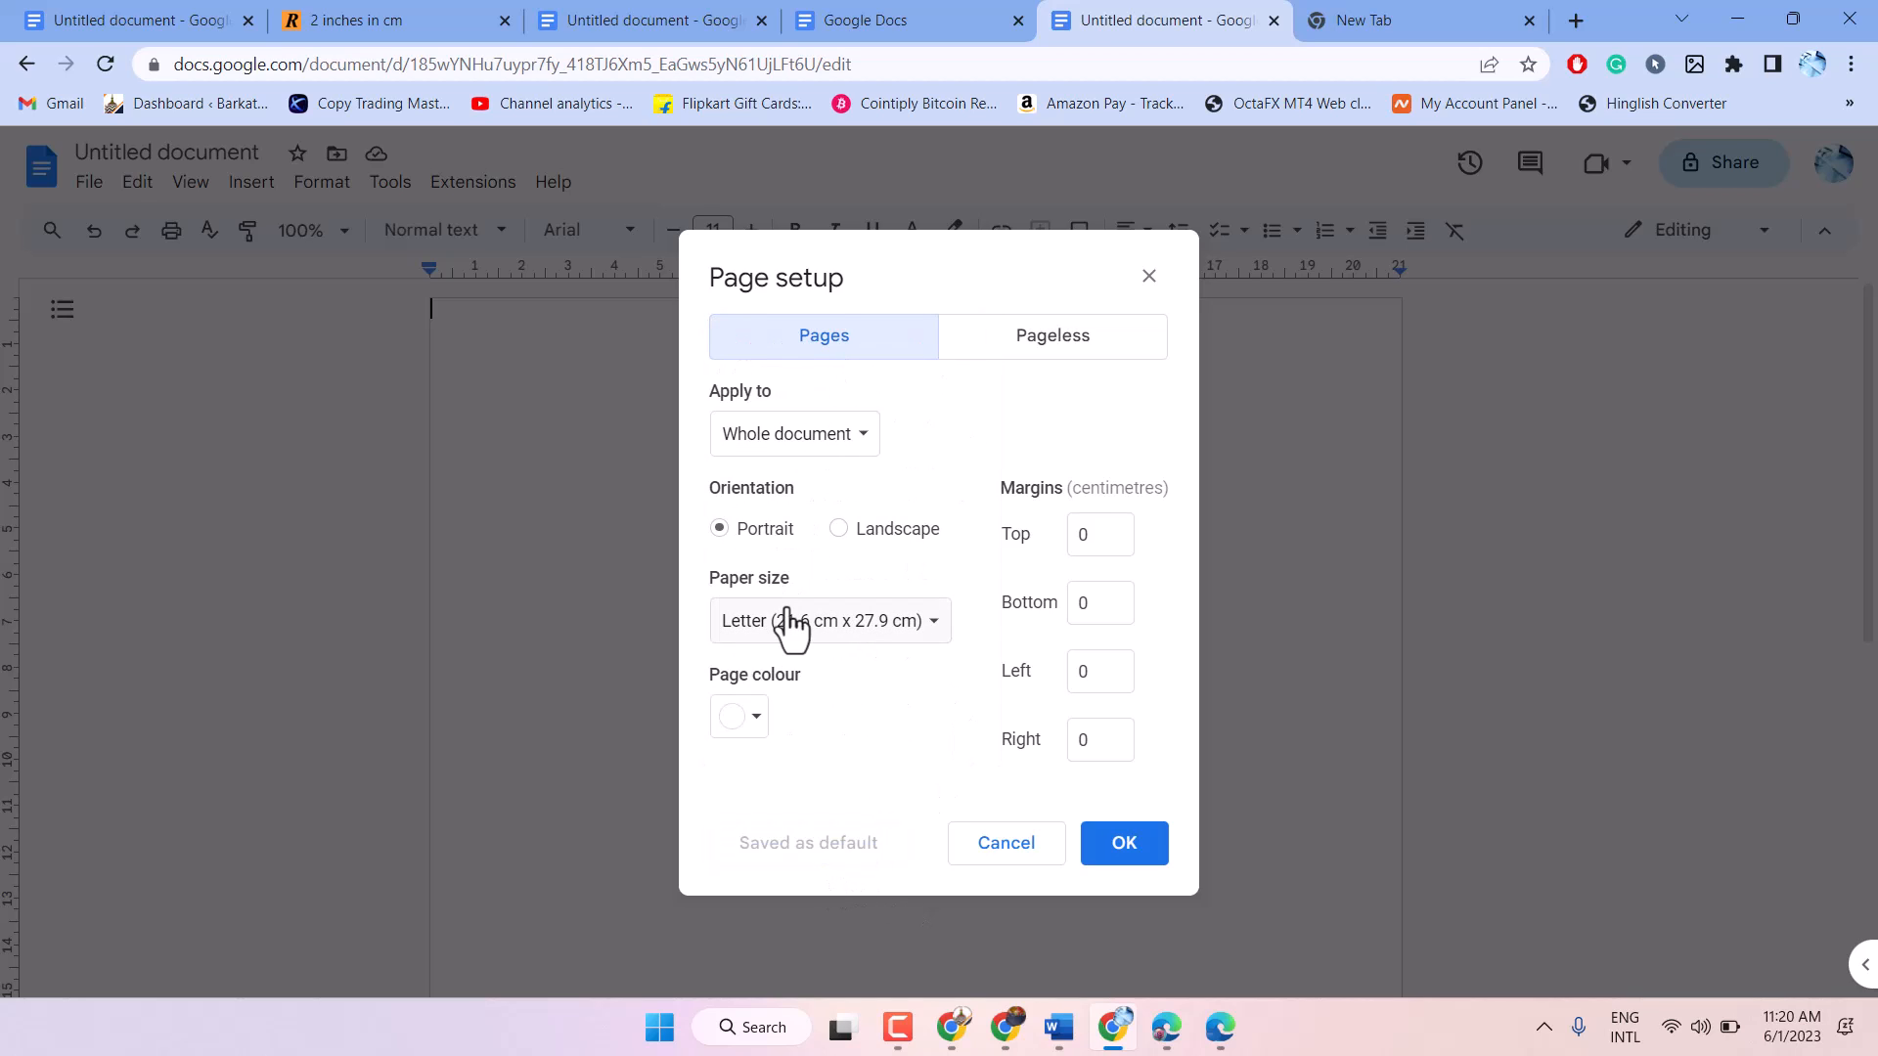
left_click(830, 622)
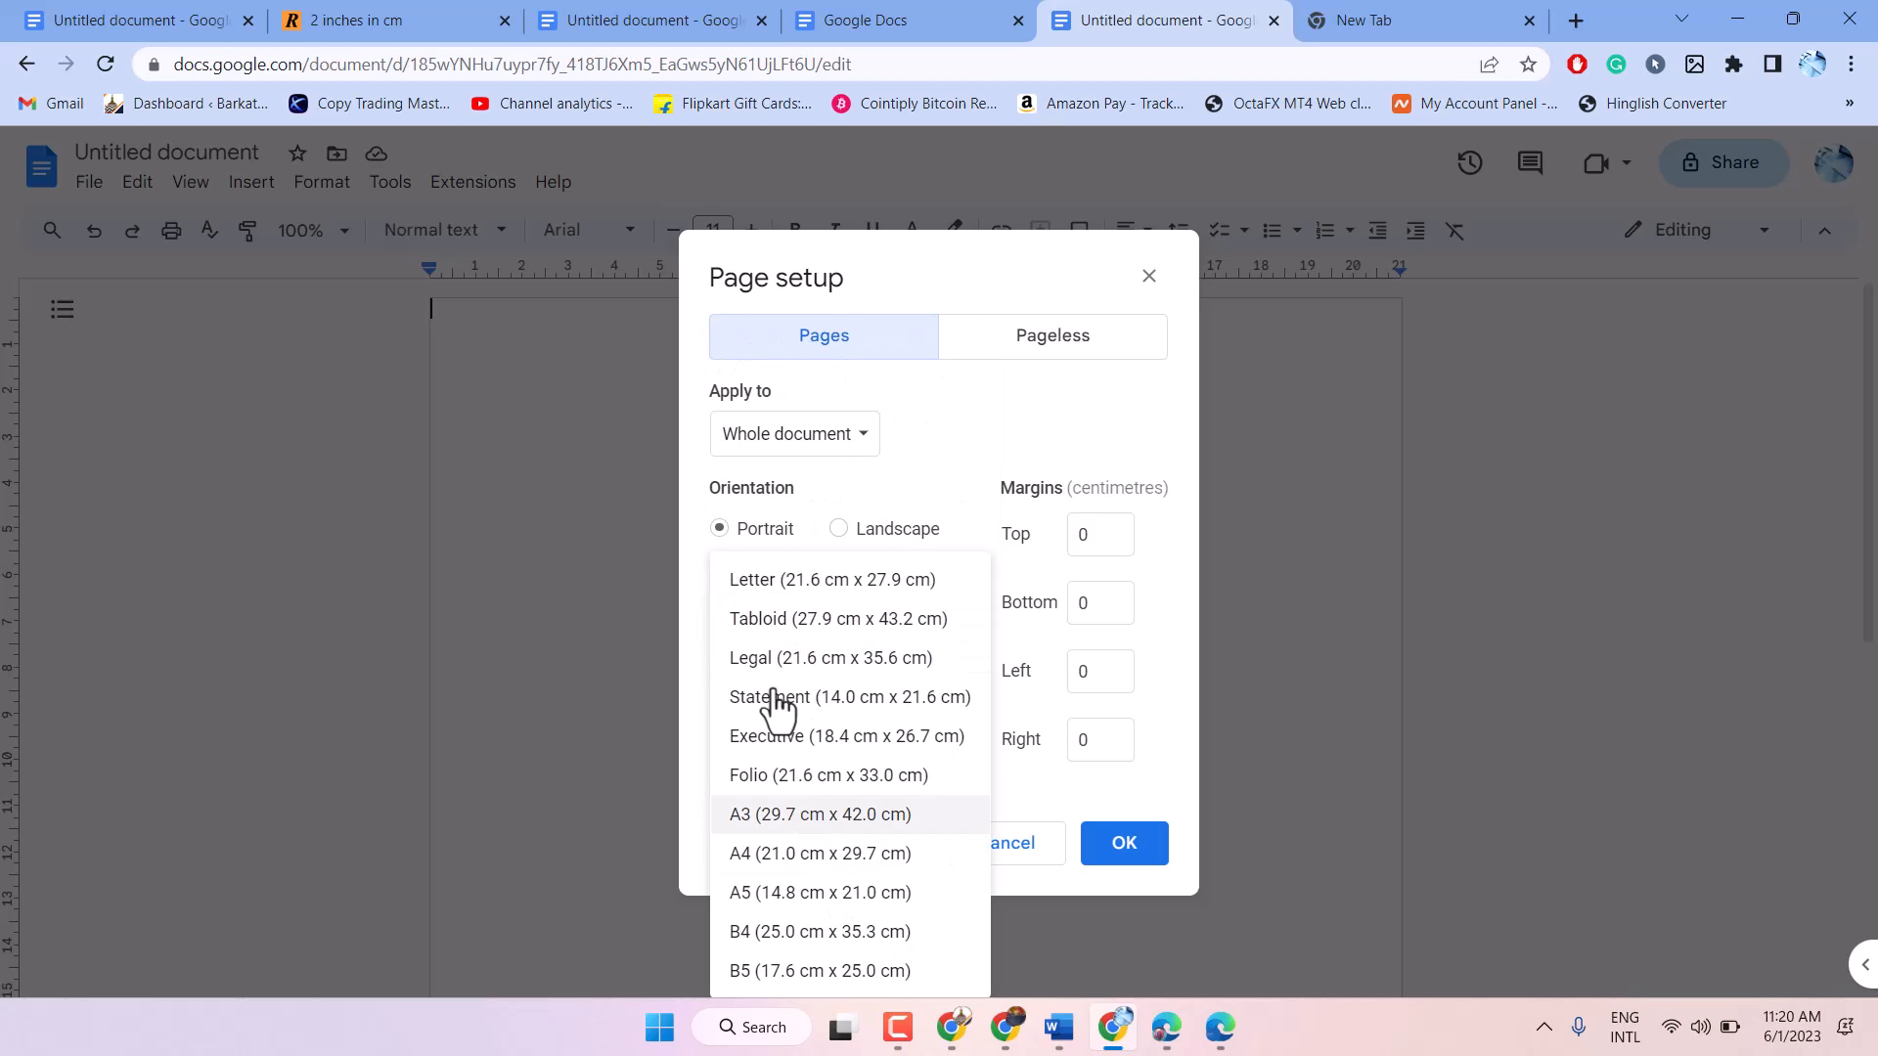
mouse_move(770, 861)
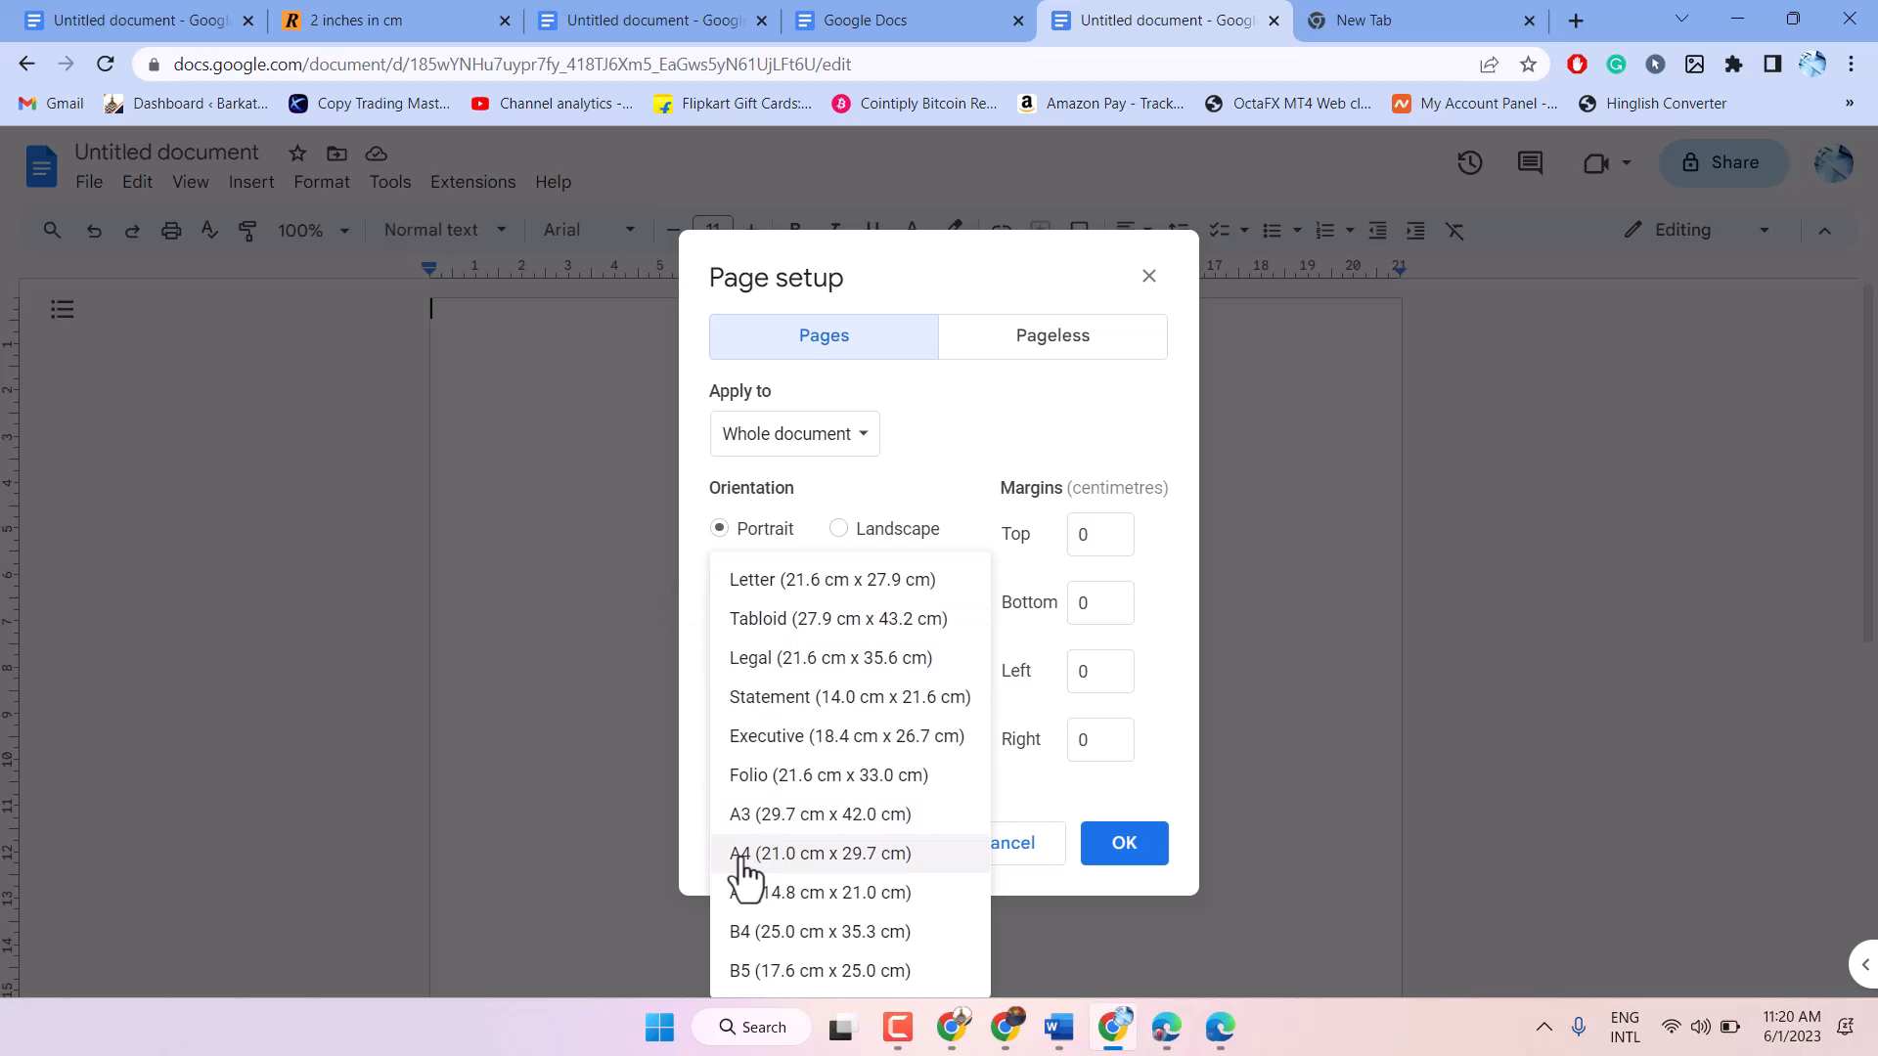
left_click(820, 853)
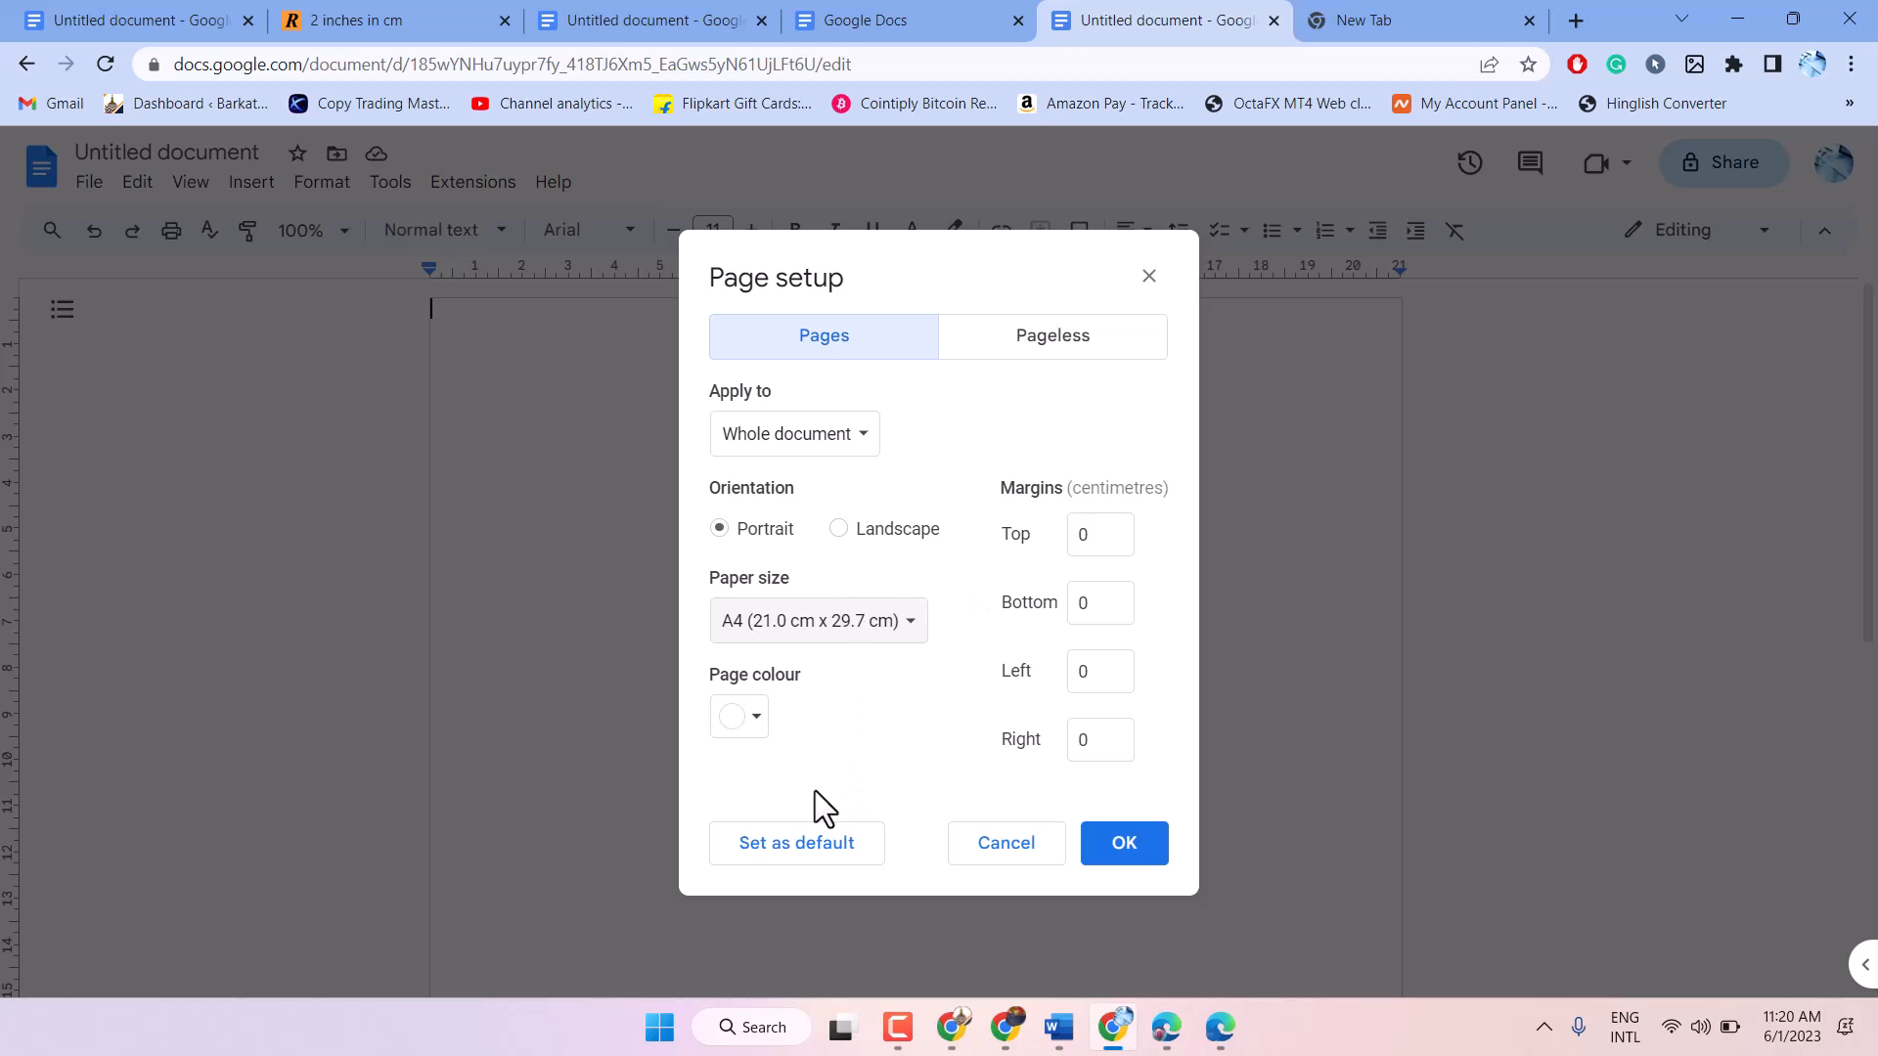
left_click(797, 843)
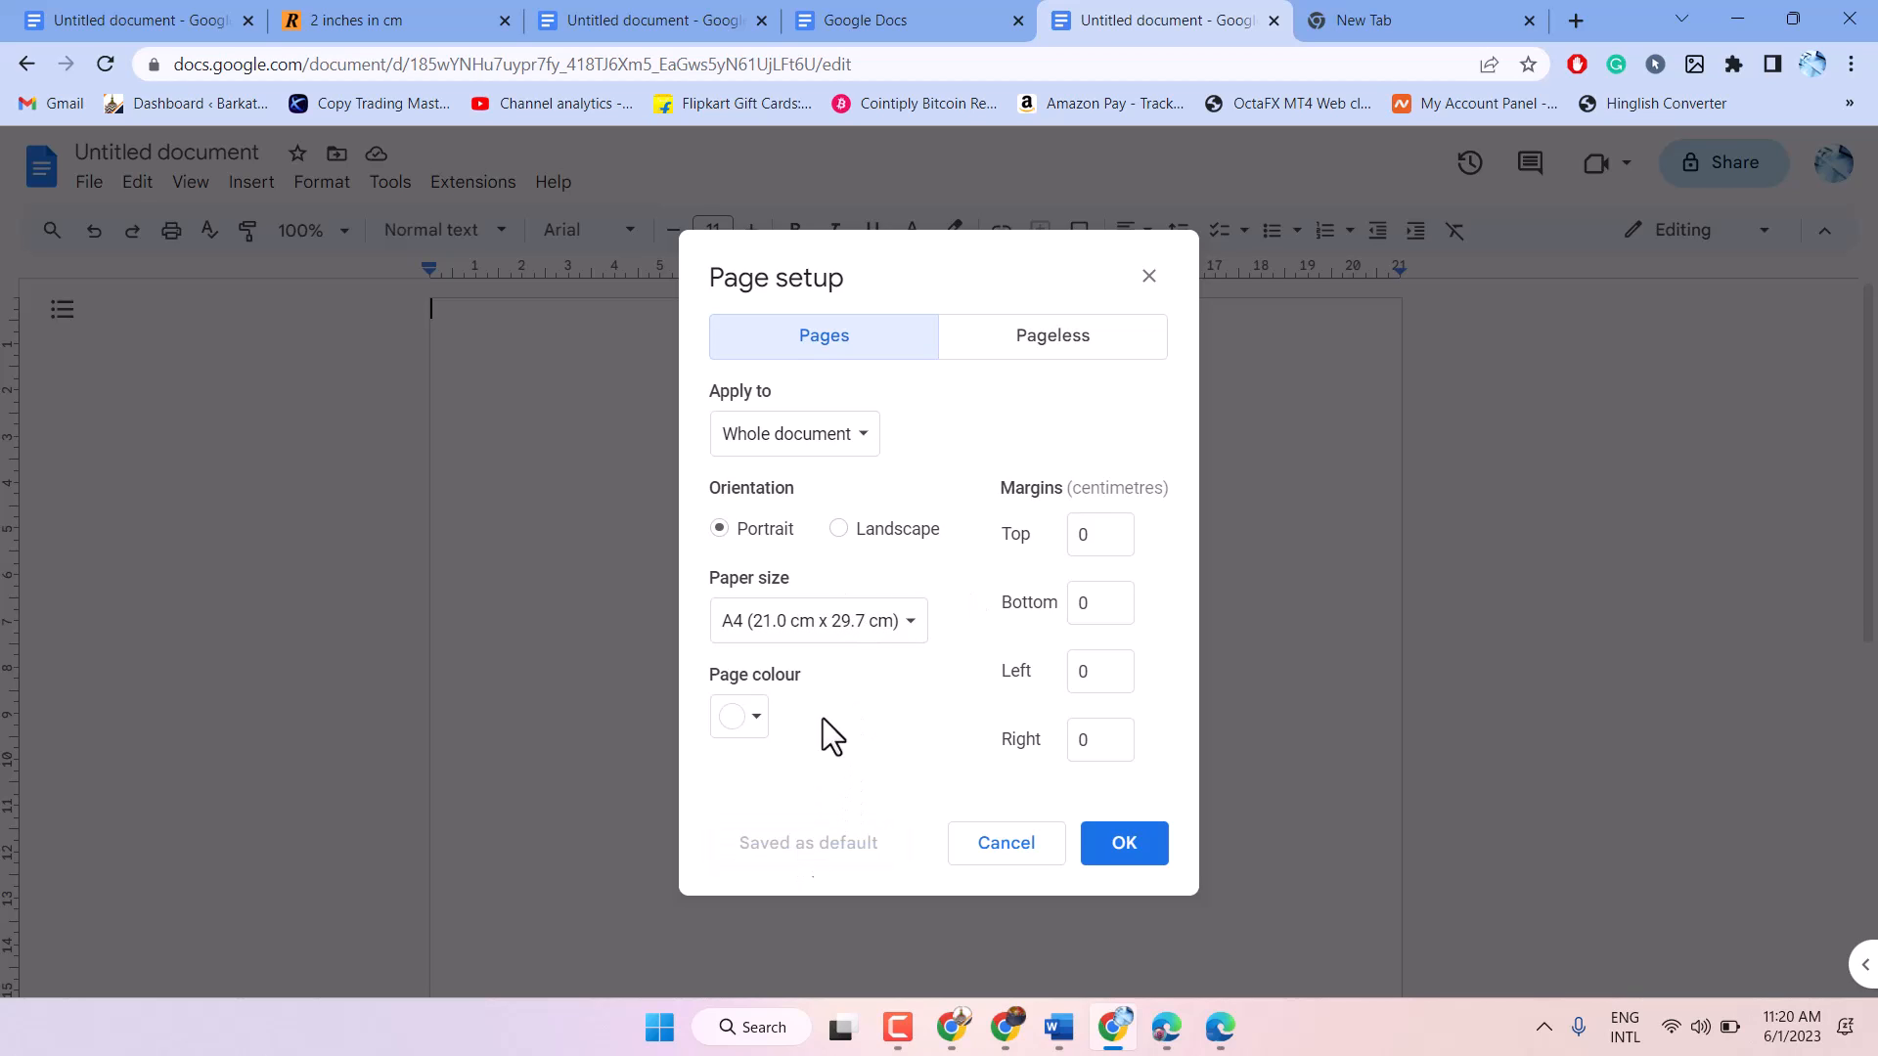